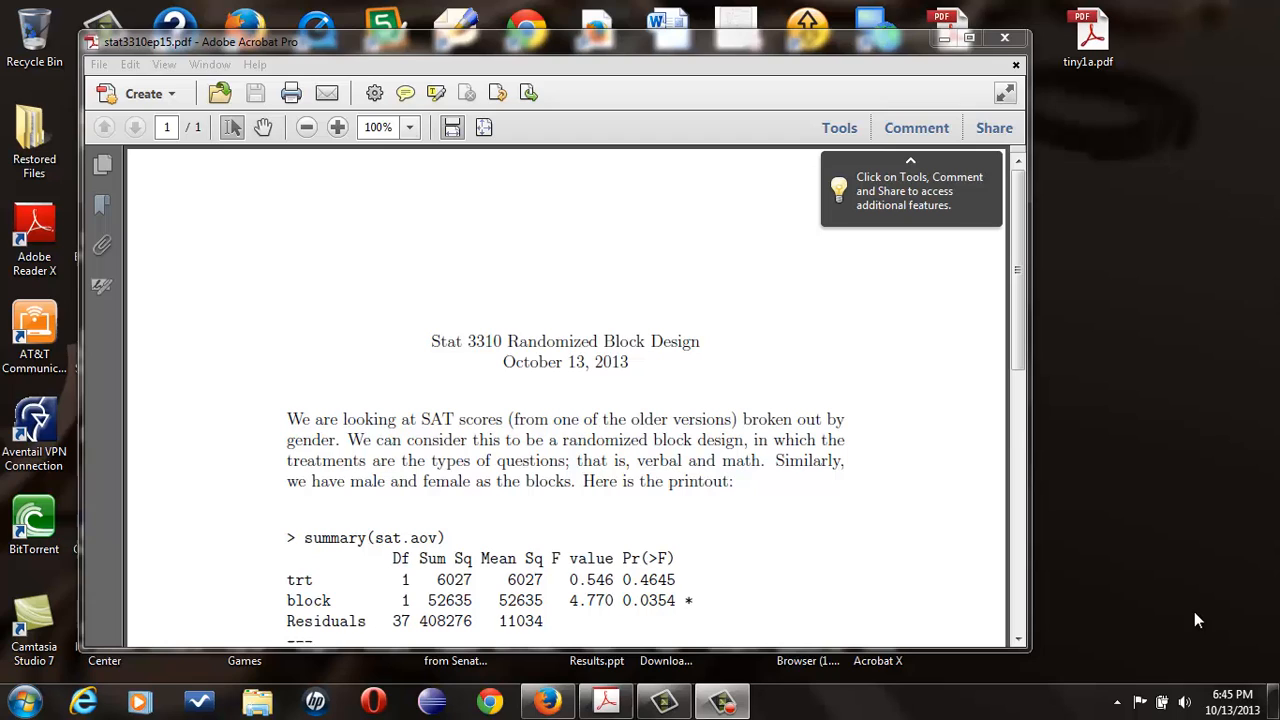
mouse_move(1028, 632)
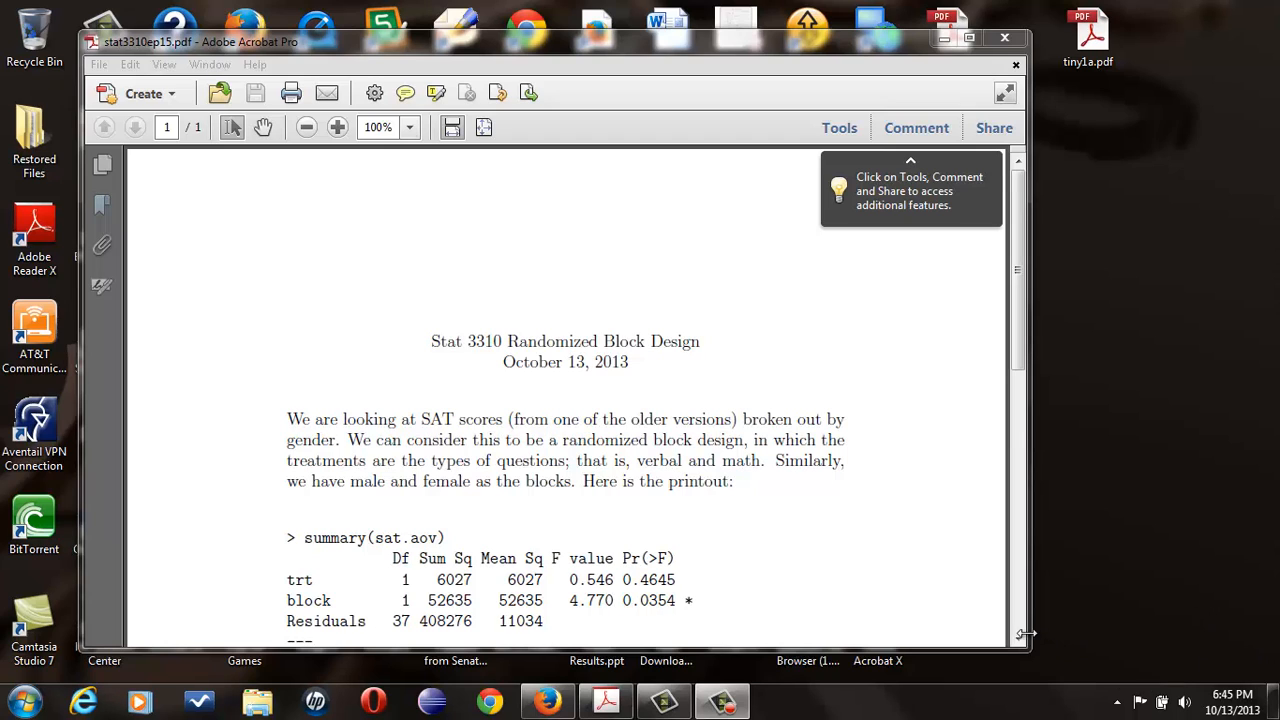
Step: Scroll the PDF down until the TukeyHSD(sat.aov) output shows beneath the ANOVA summary
scroll("down", 3)
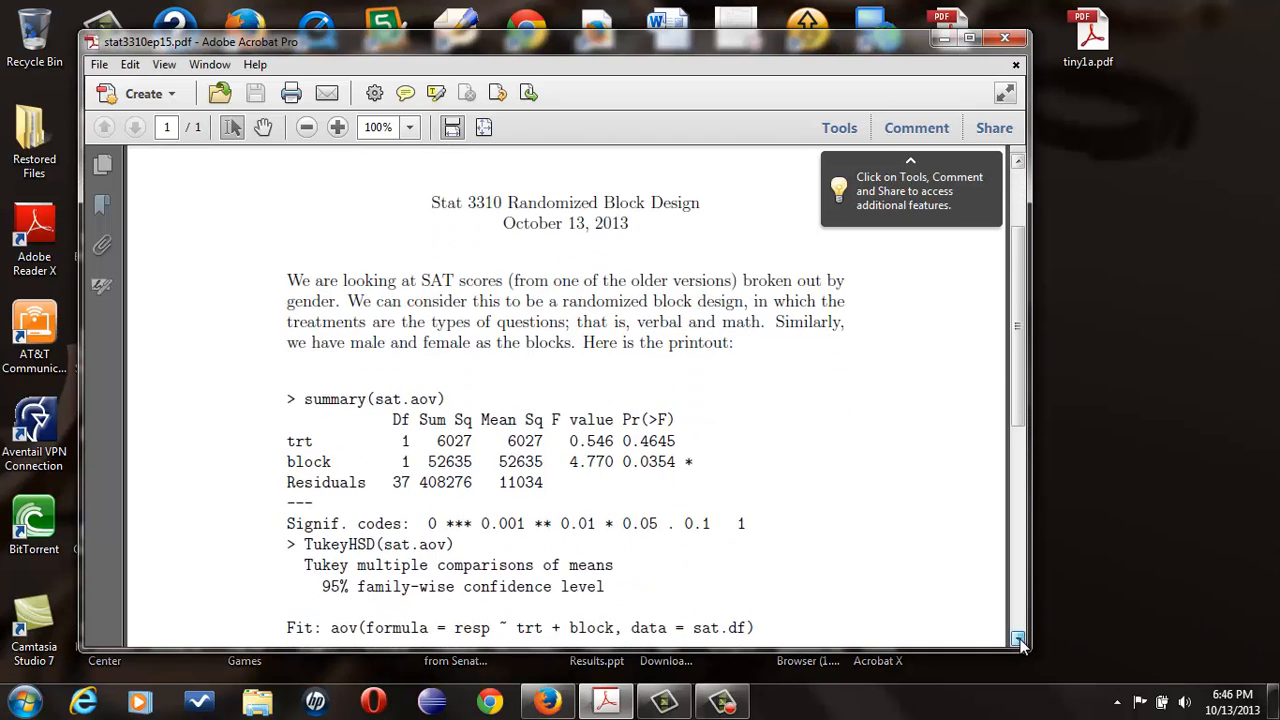
scroll("down", 3)
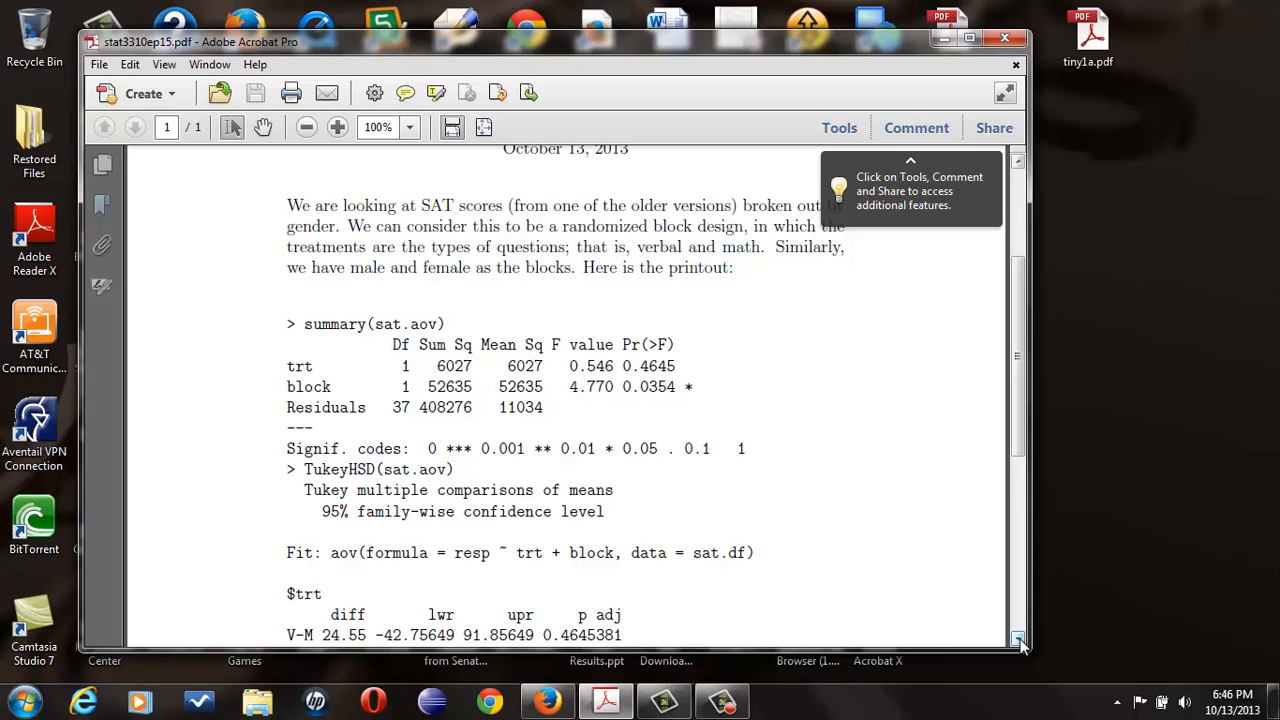
mouse_move(948, 604)
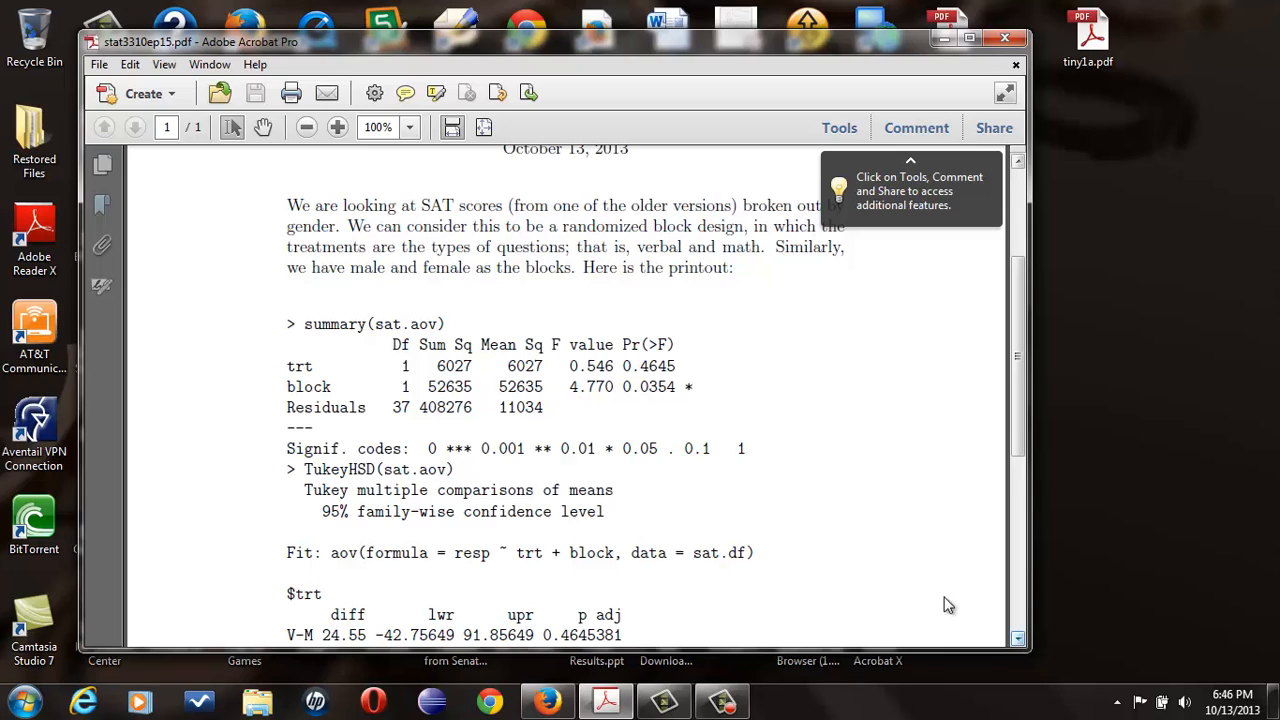
mouse_move(676, 366)
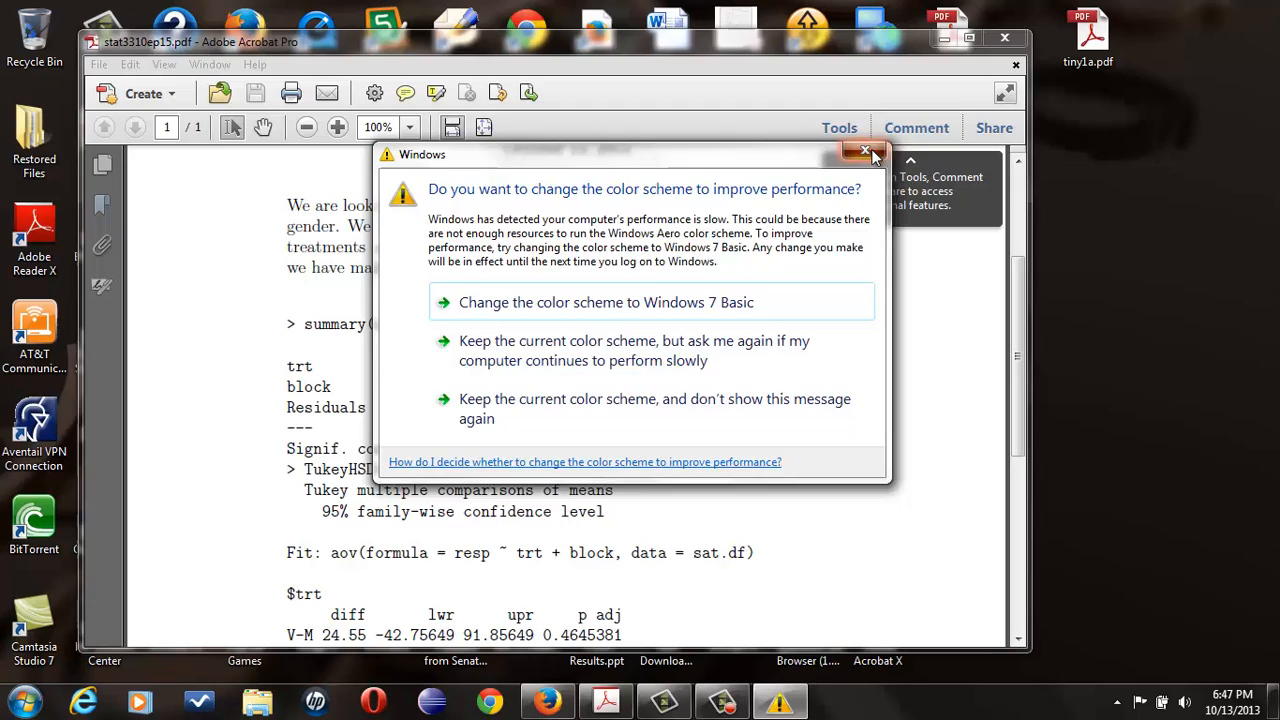
Step: Dismiss the Windows colour-scheme performance prompt covering the printout
left_click(864, 152)
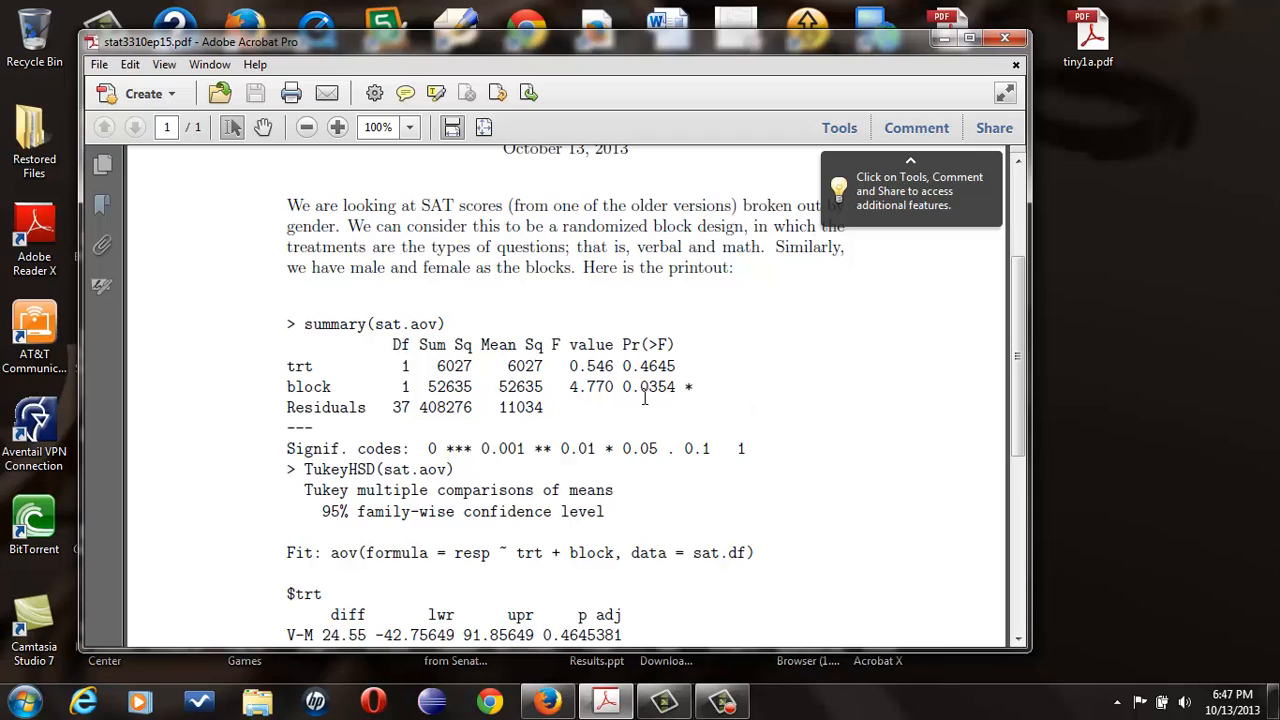
mouse_move(668, 398)
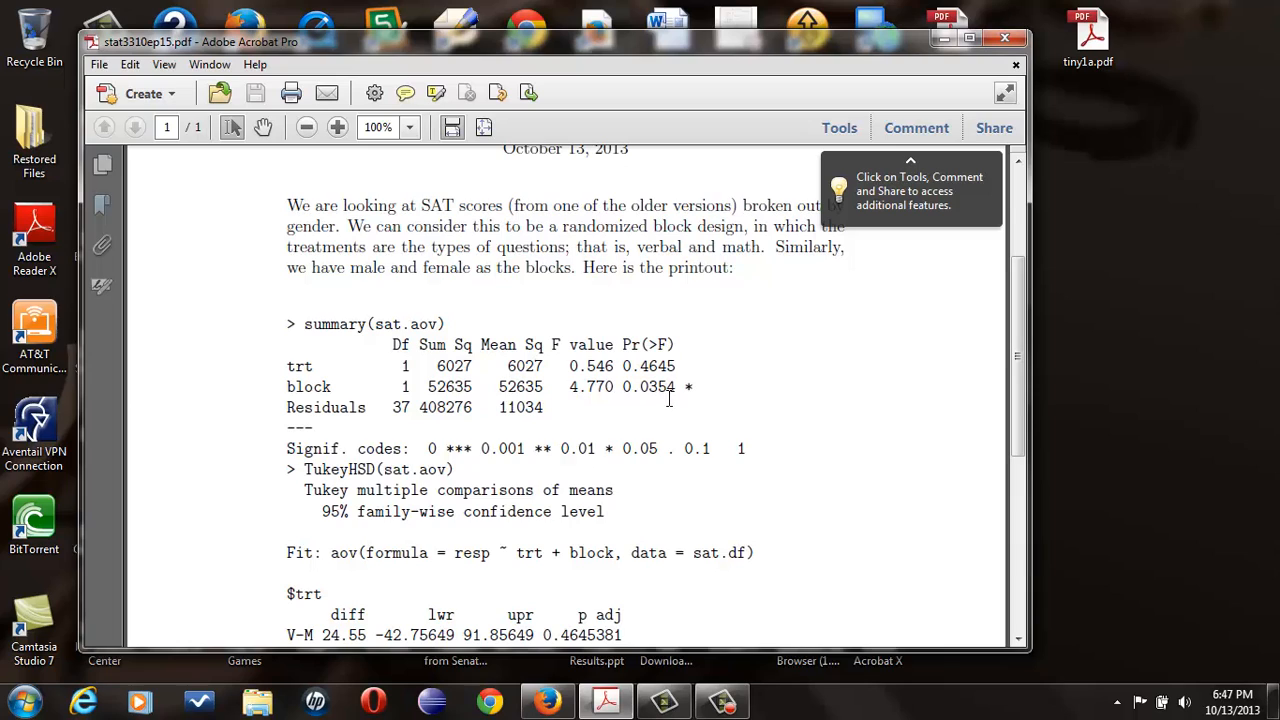
mouse_move(710, 390)
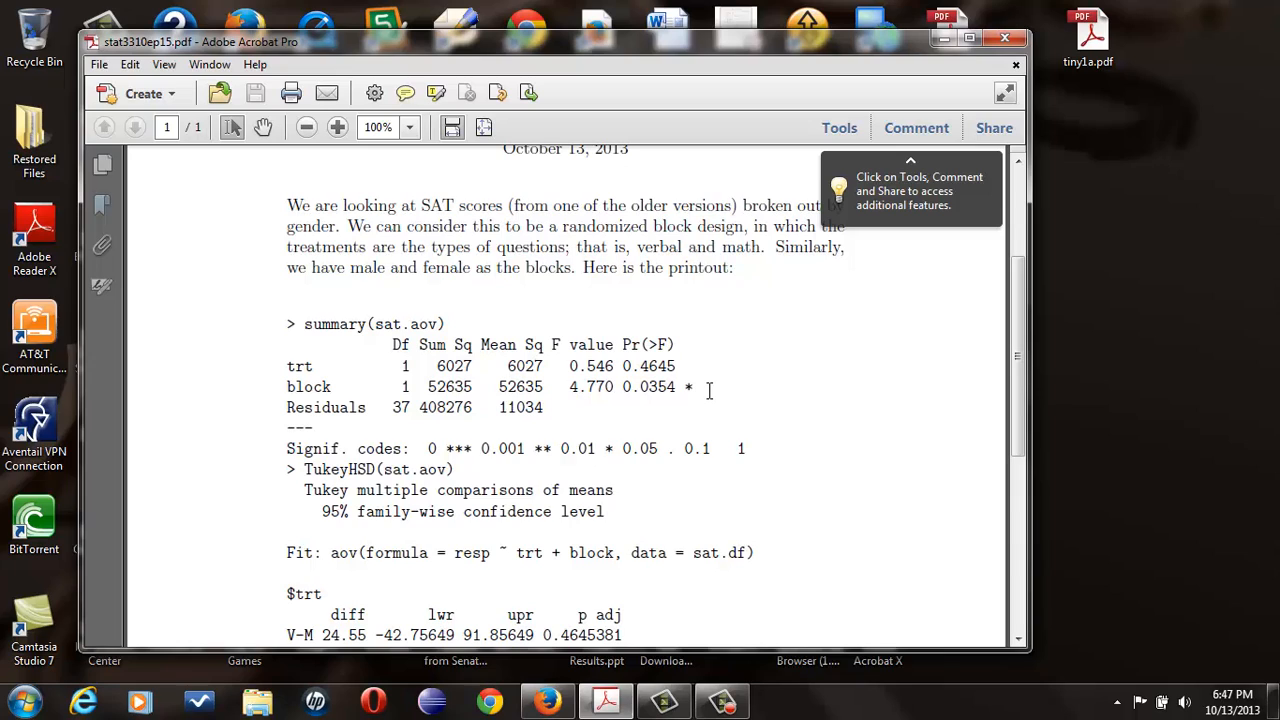
mouse_move(720, 388)
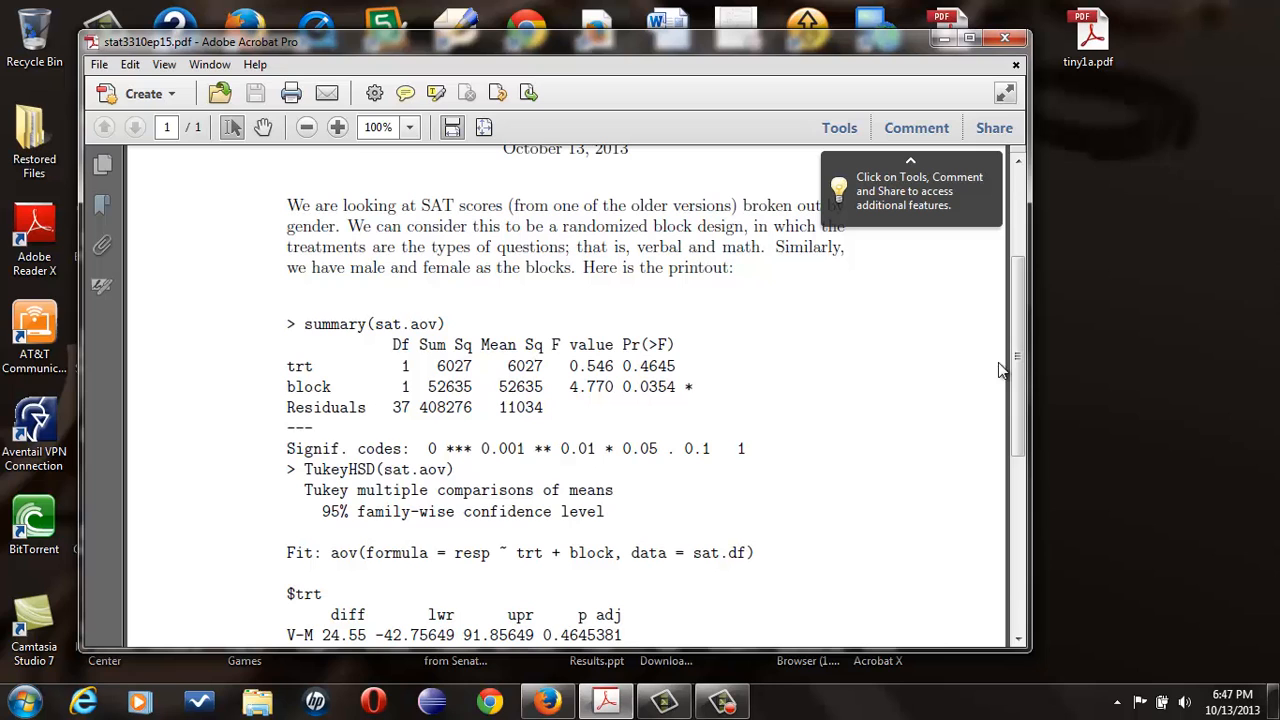
Step: Scroll down to the Tukey $block M-F comparison and assignment questions a–c
scroll("down", 3)
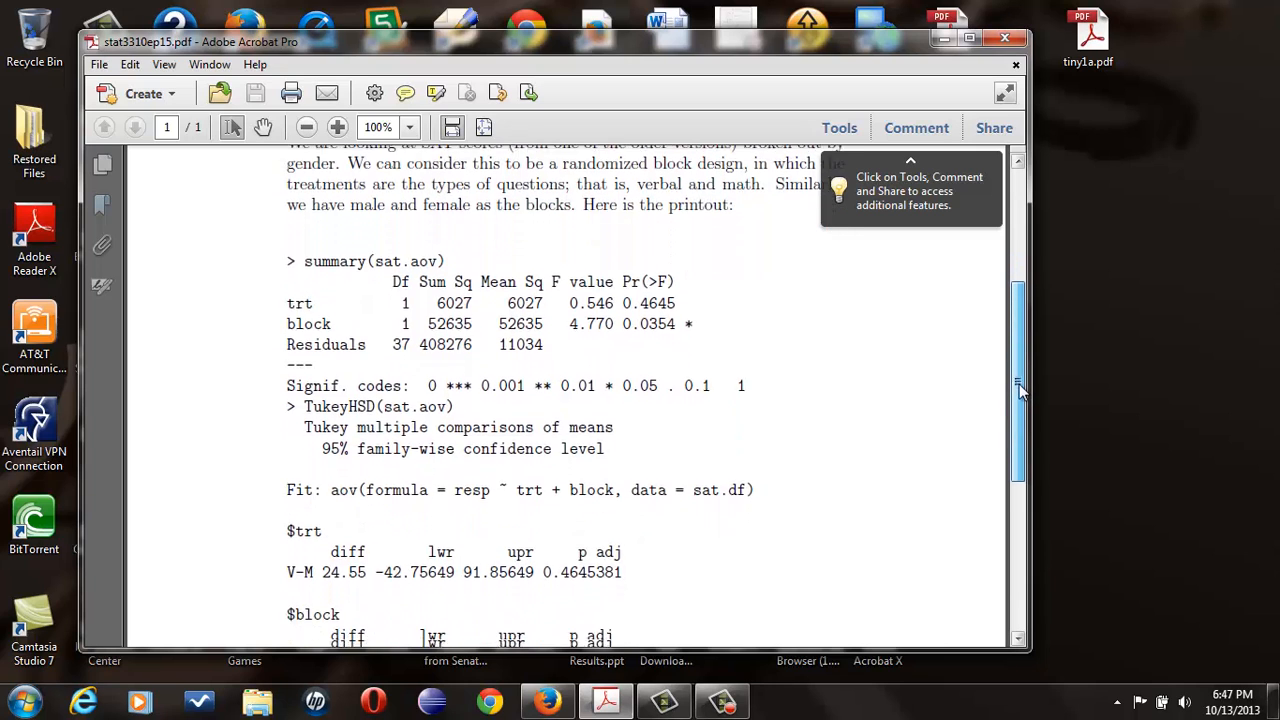
scroll("down", 3)
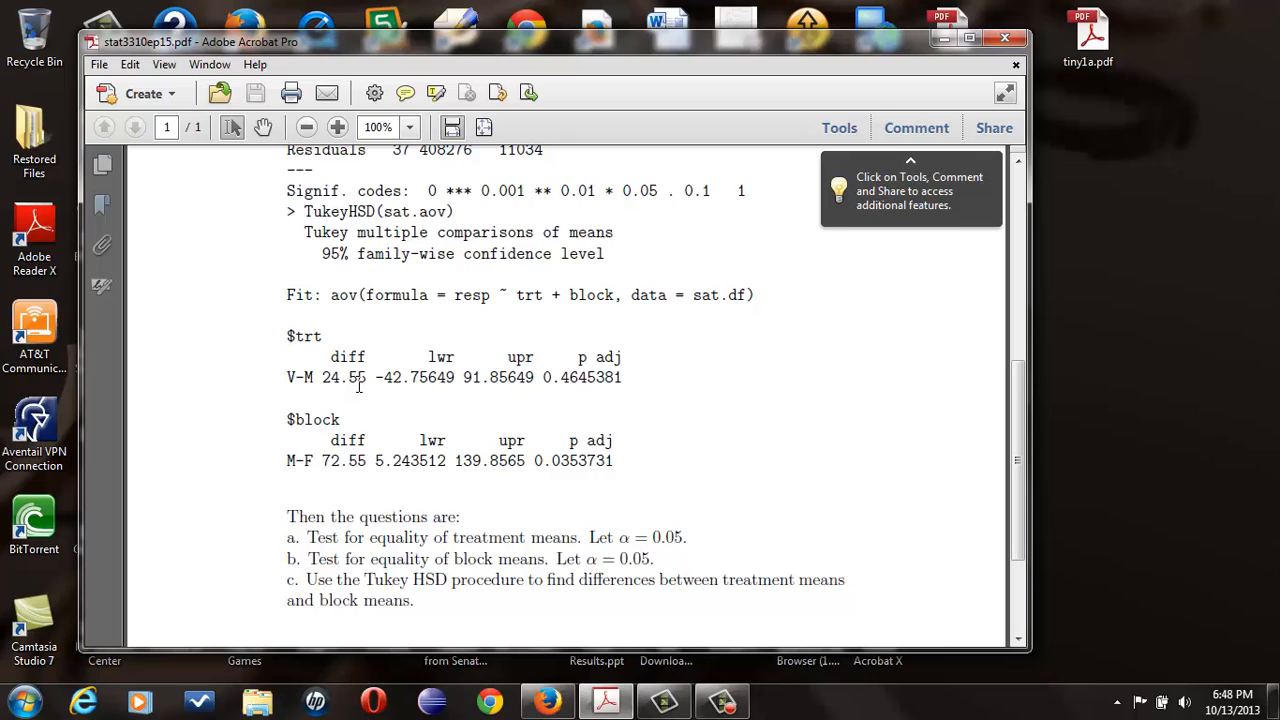
mouse_move(490, 388)
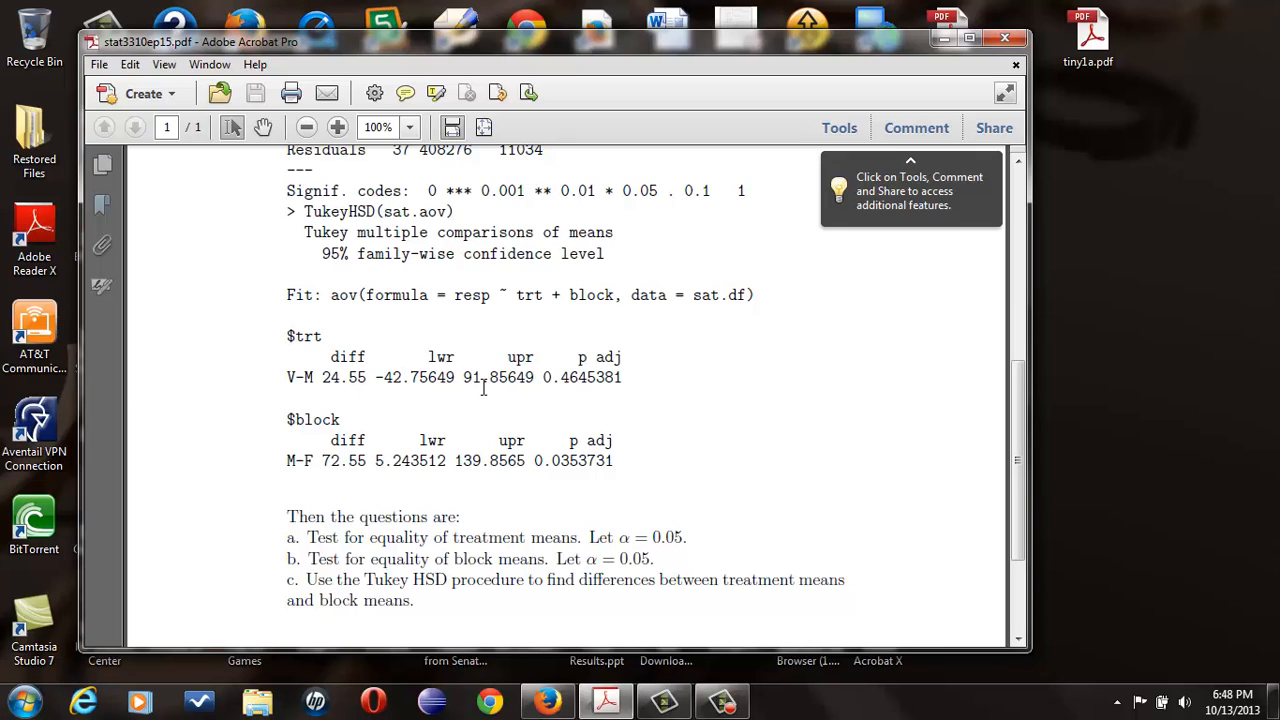
mouse_move(578, 392)
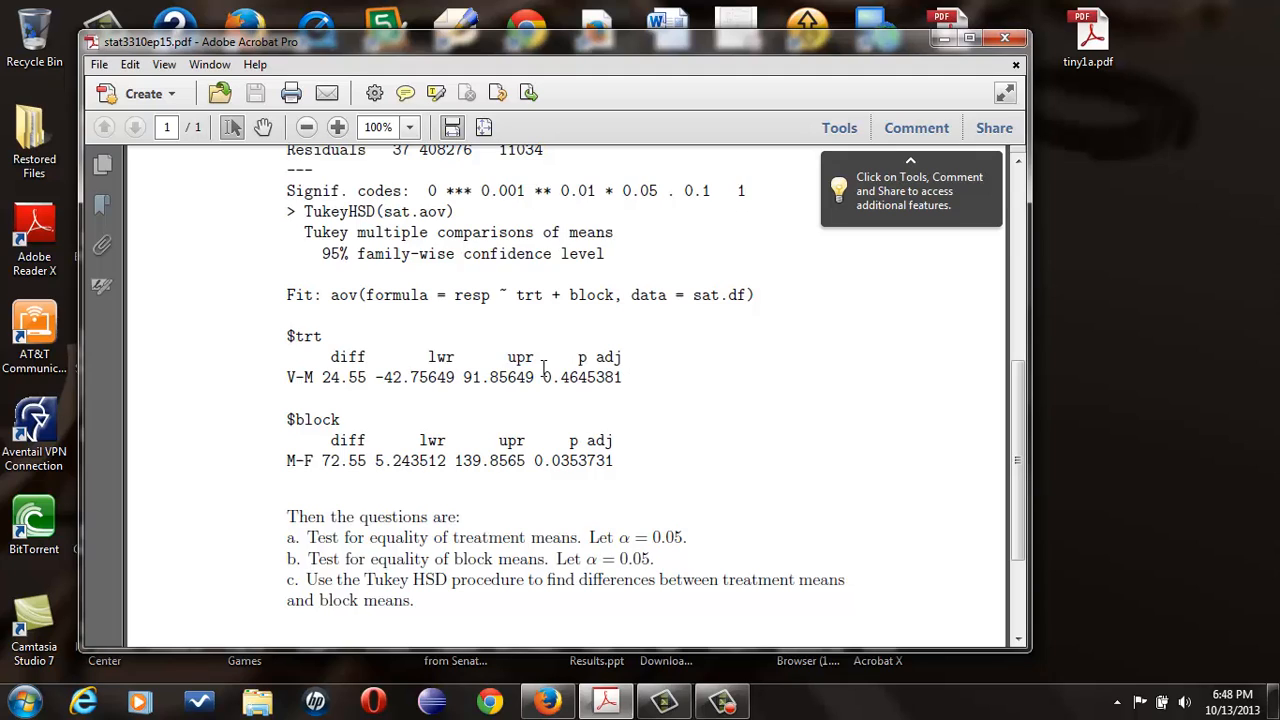
mouse_move(620, 472)
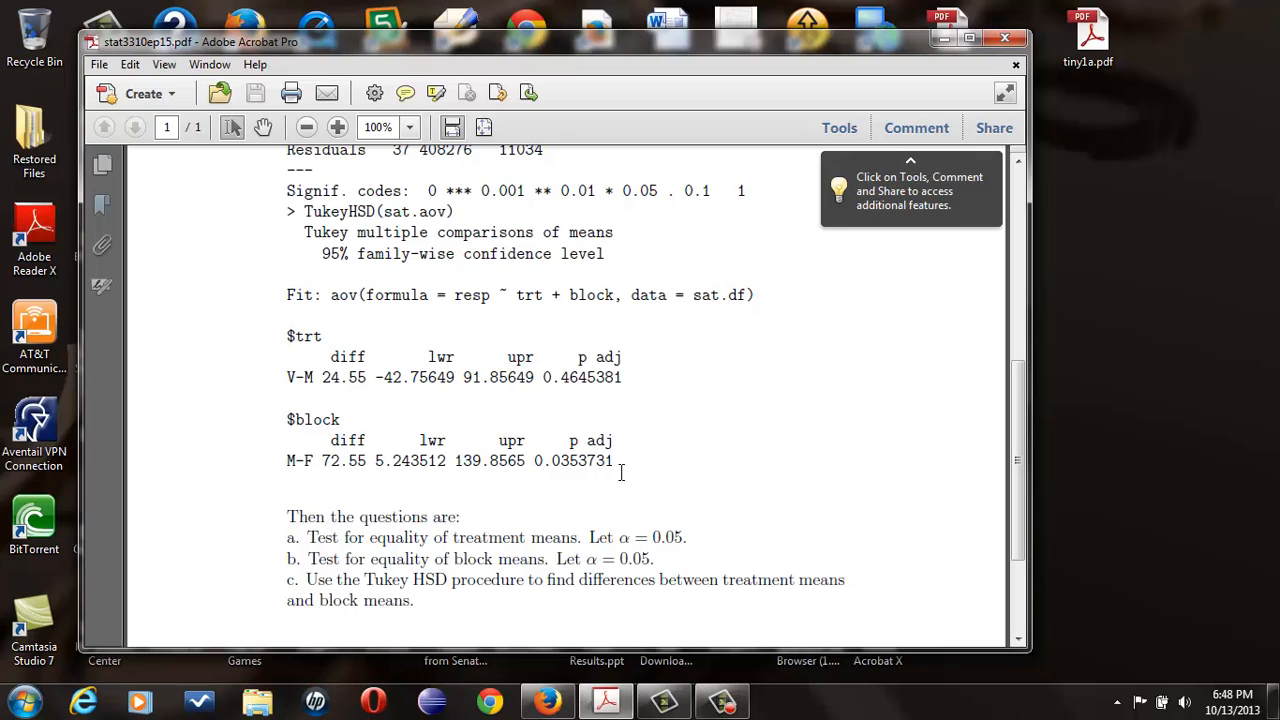
mouse_move(596, 472)
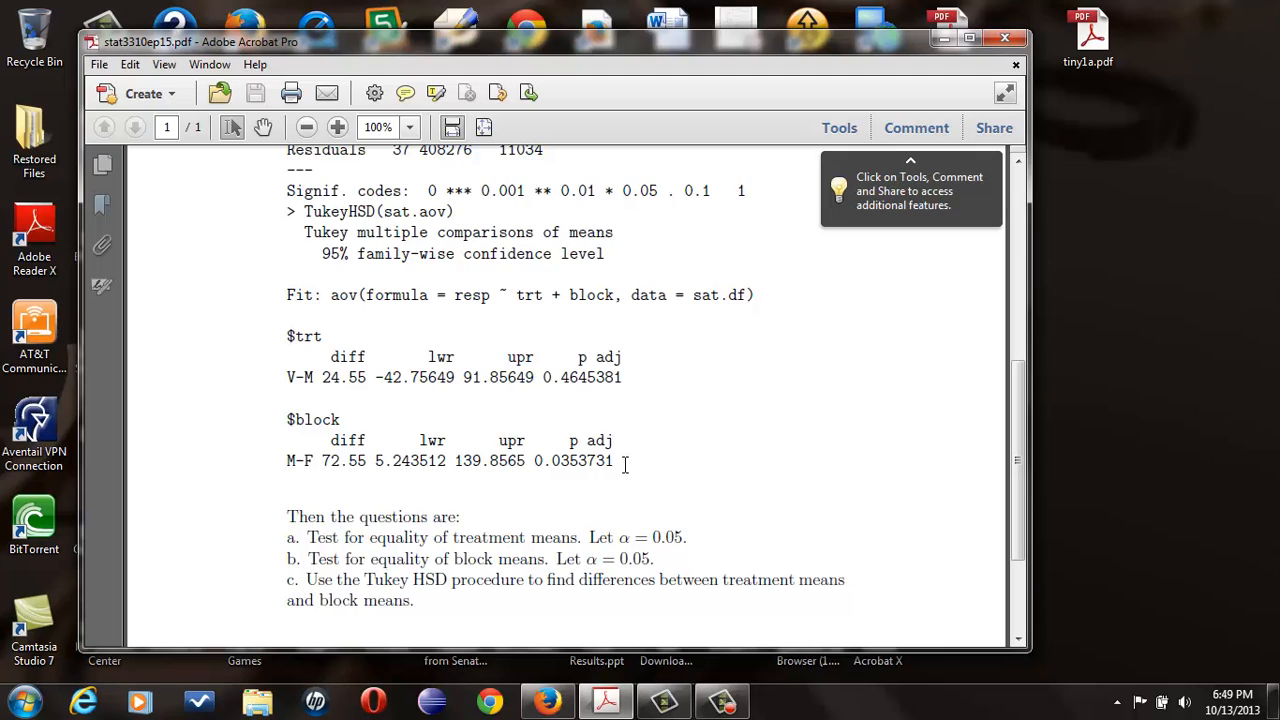
mouse_move(624, 470)
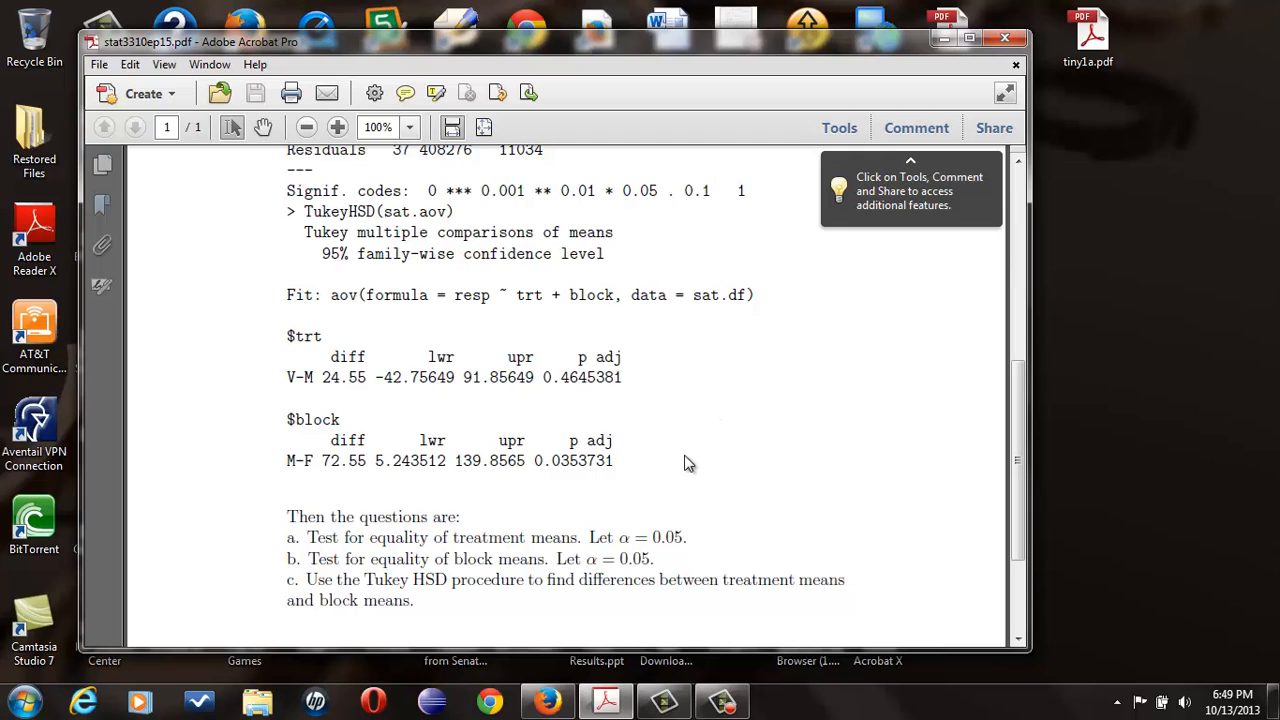
mouse_move(644, 468)
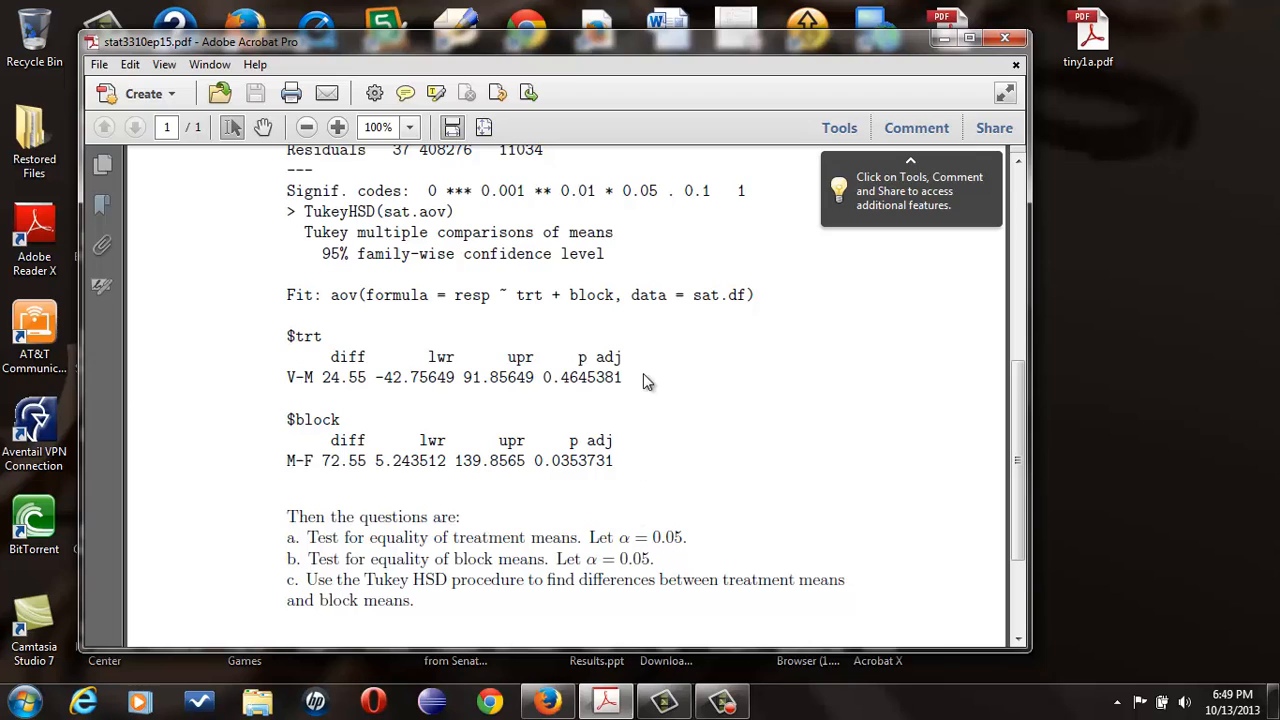
mouse_move(652, 366)
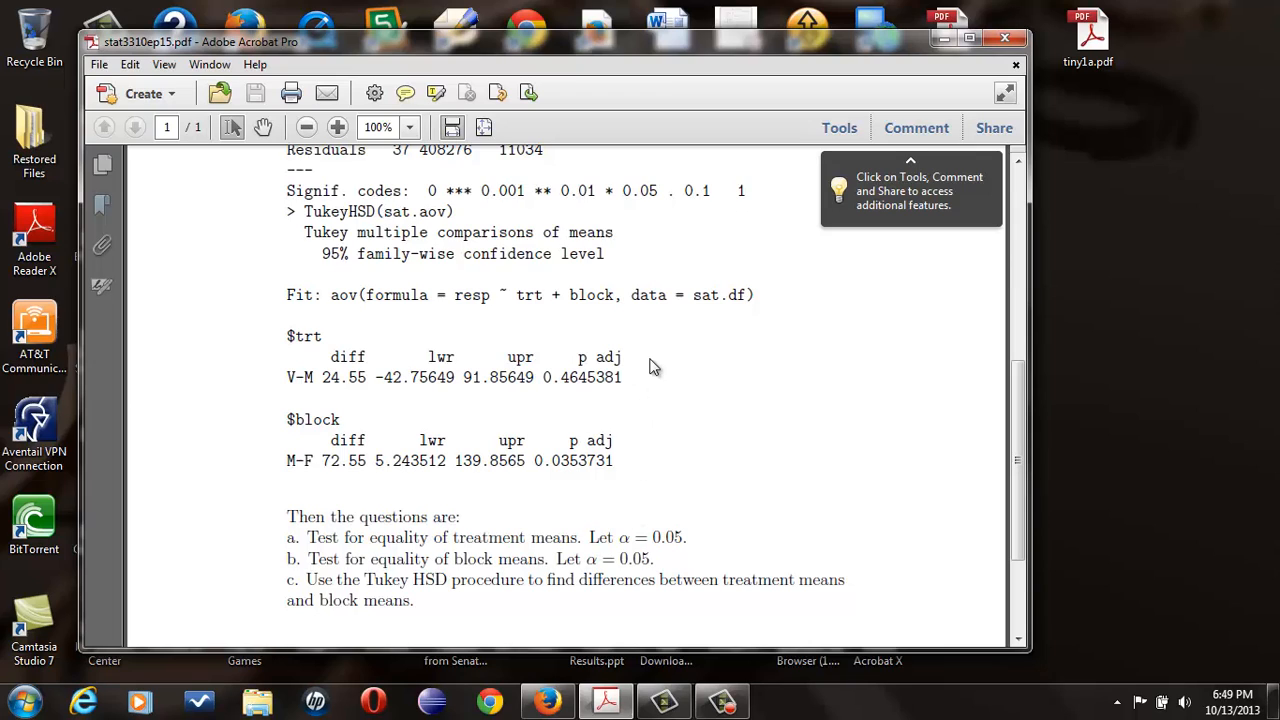
mouse_move(650, 388)
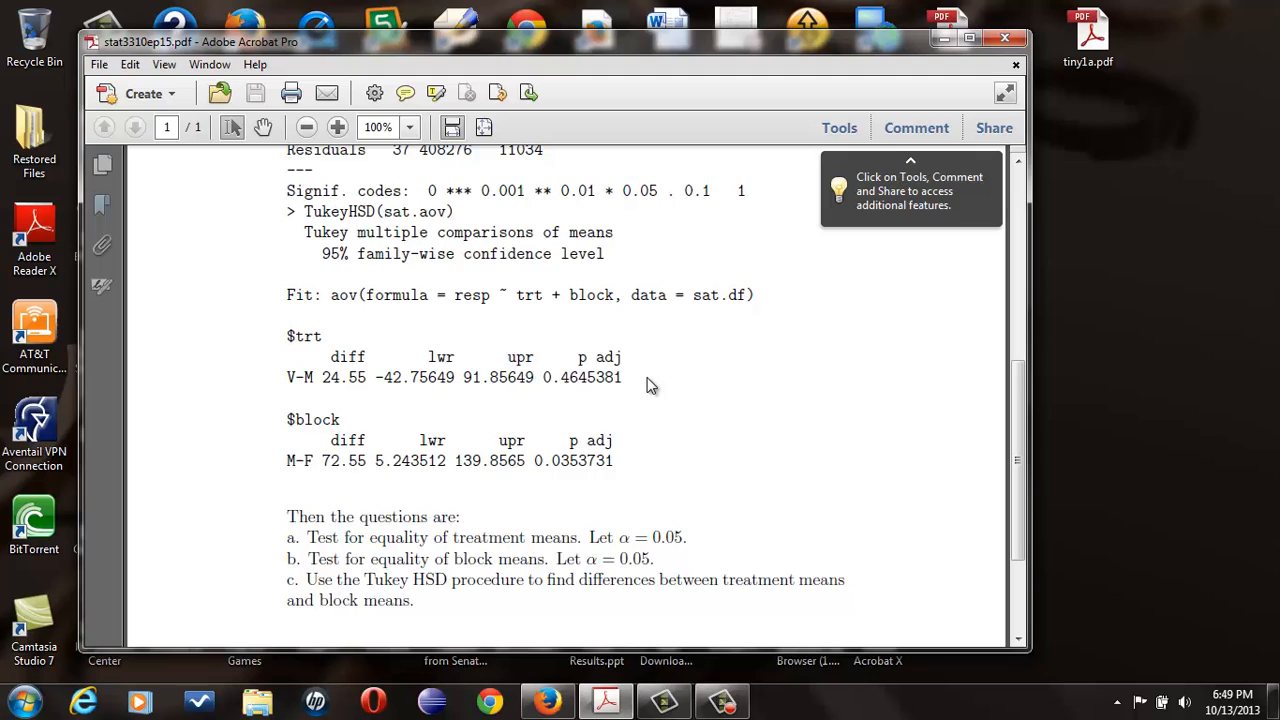